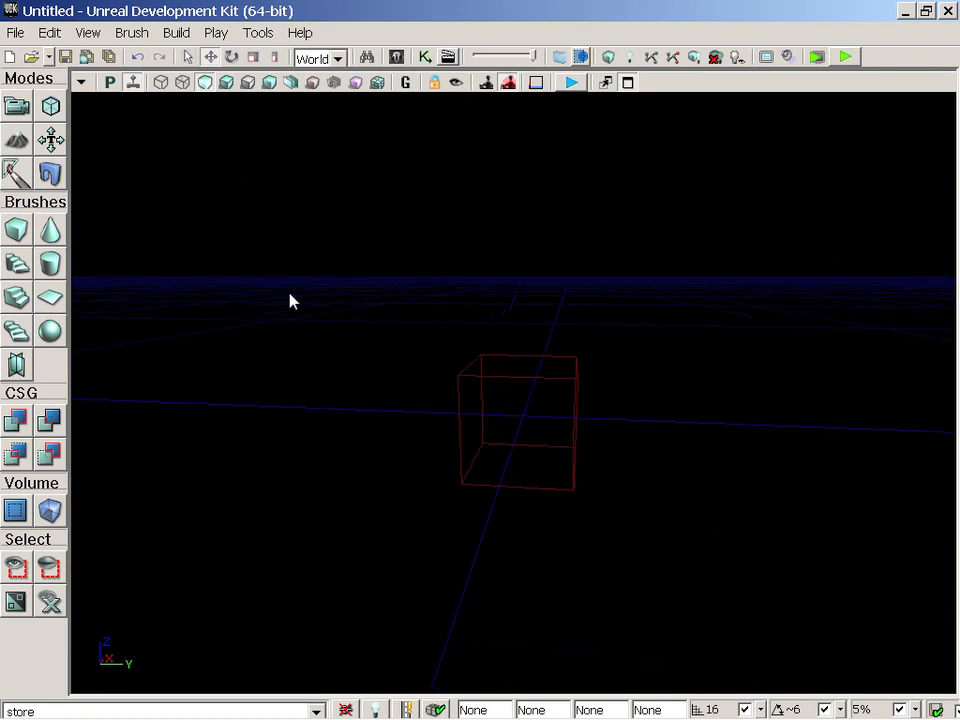
# Load the VCTF-Necropolis.udk map from the UDKGame\Content\Maps folder via File > Open
pyautogui.click(16, 32)
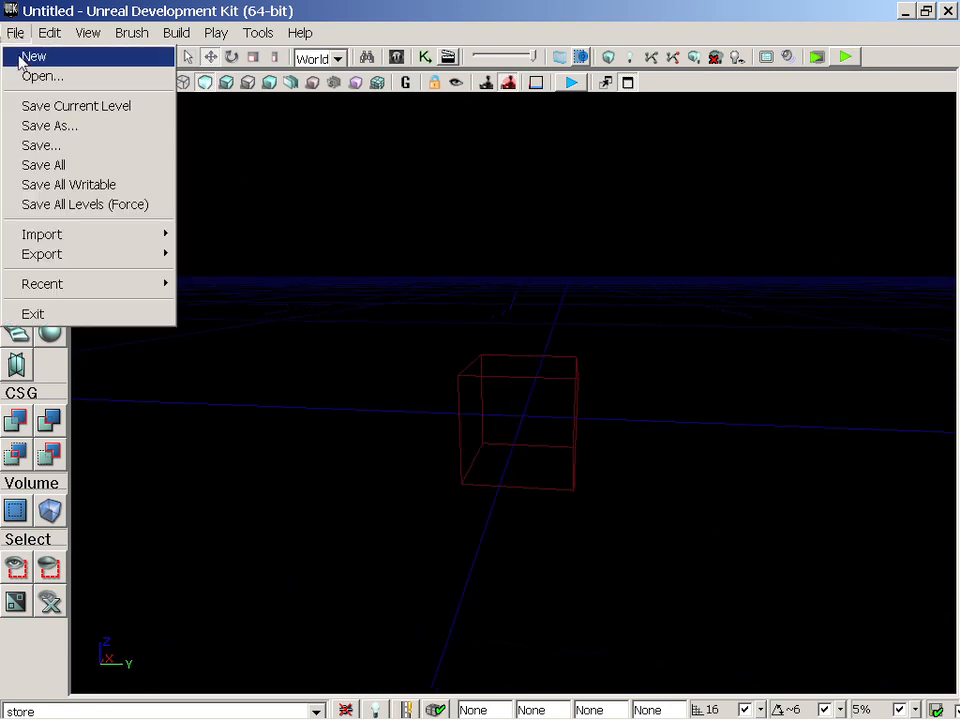
pyautogui.click(42, 76)
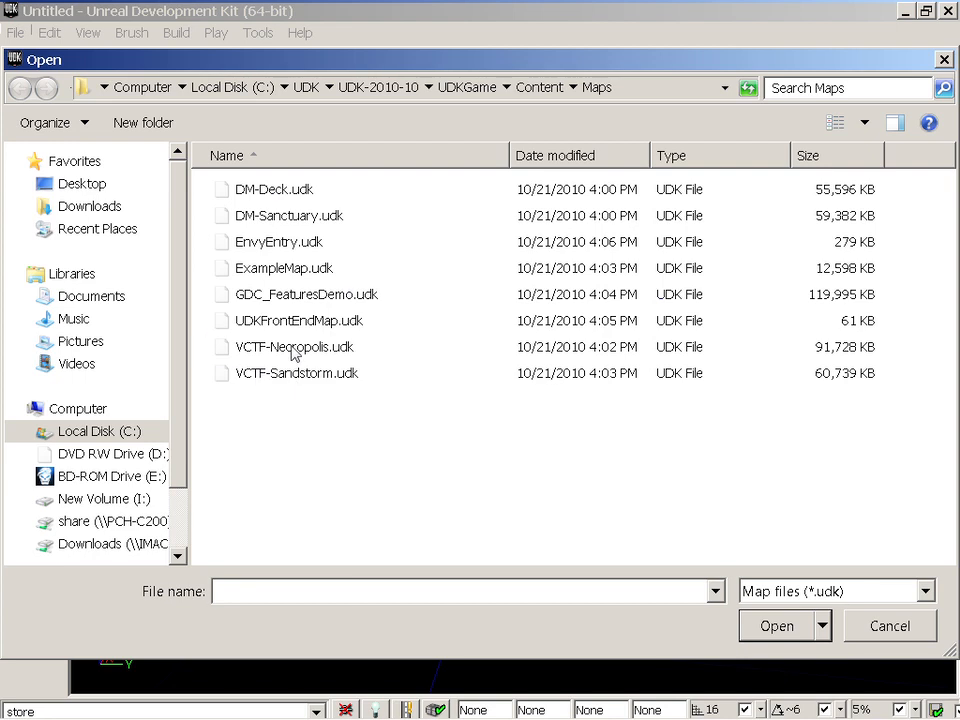
pyautogui.click(776, 624)
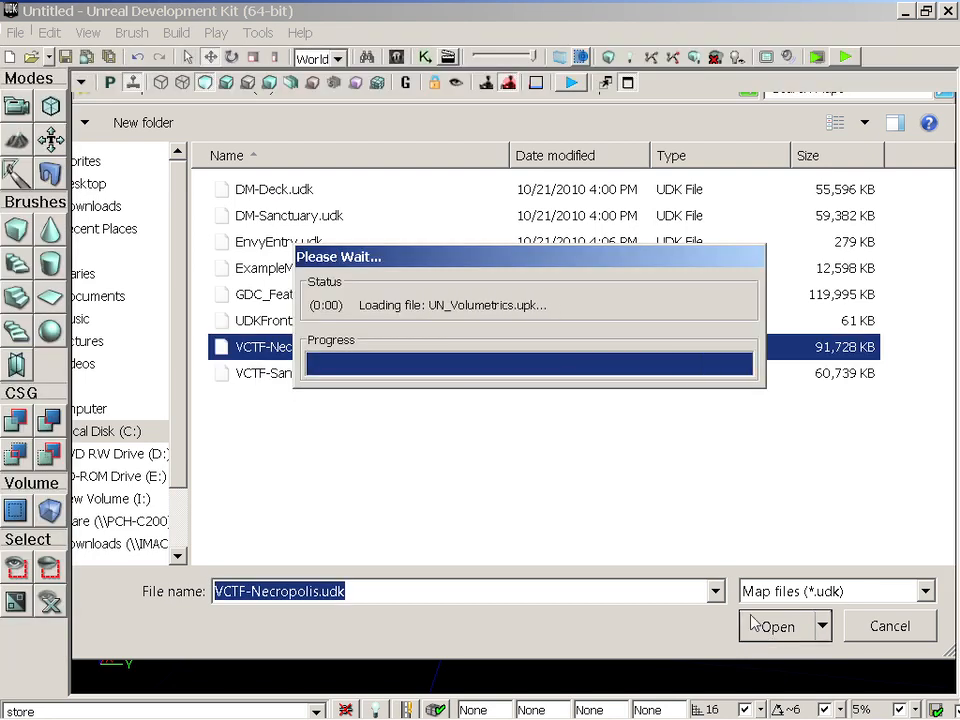
pyautogui.click(776, 624)
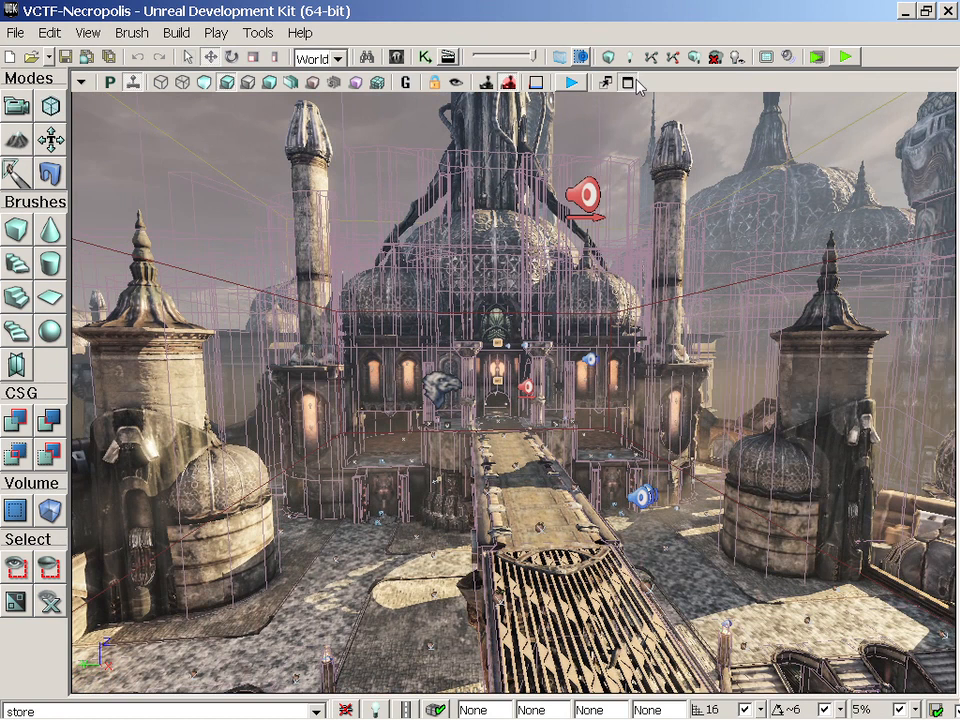
pyautogui.moveTo(604, 84)
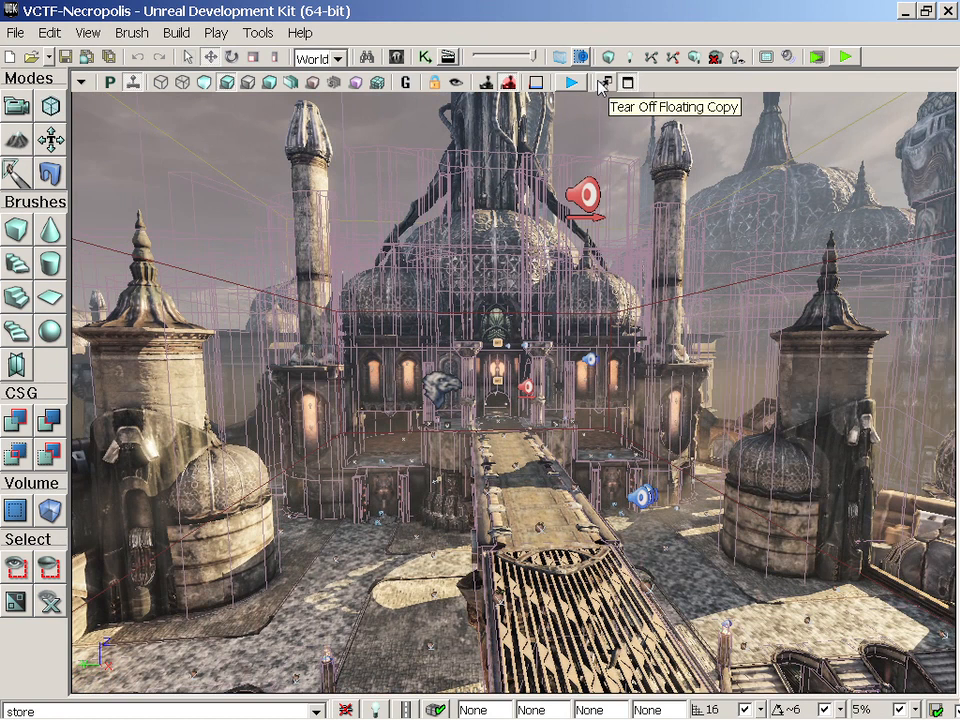
pyautogui.moveTo(536, 84)
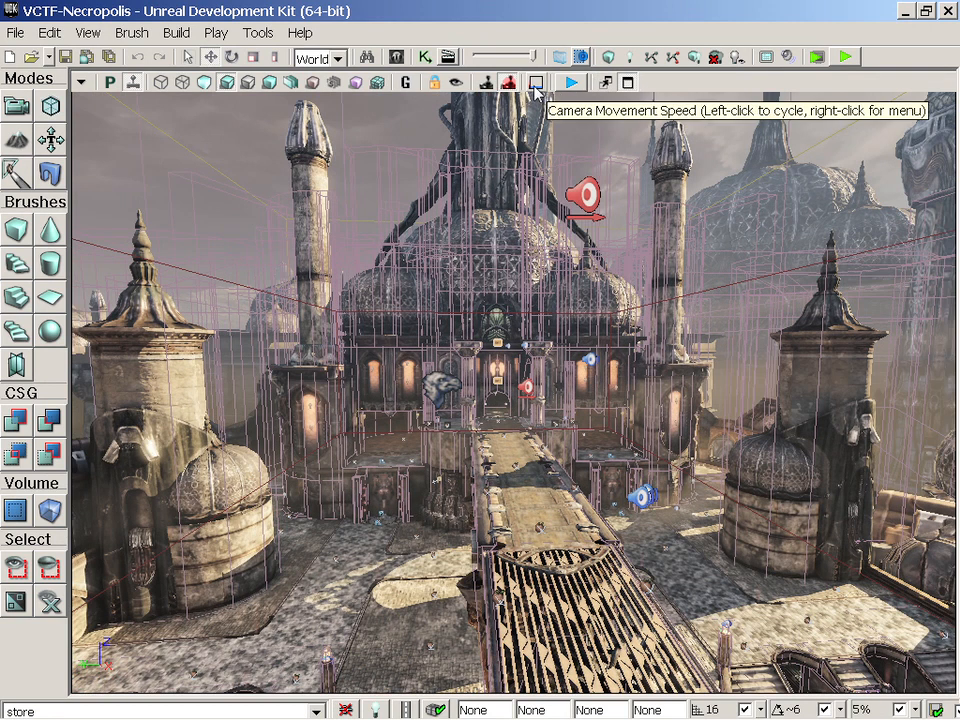